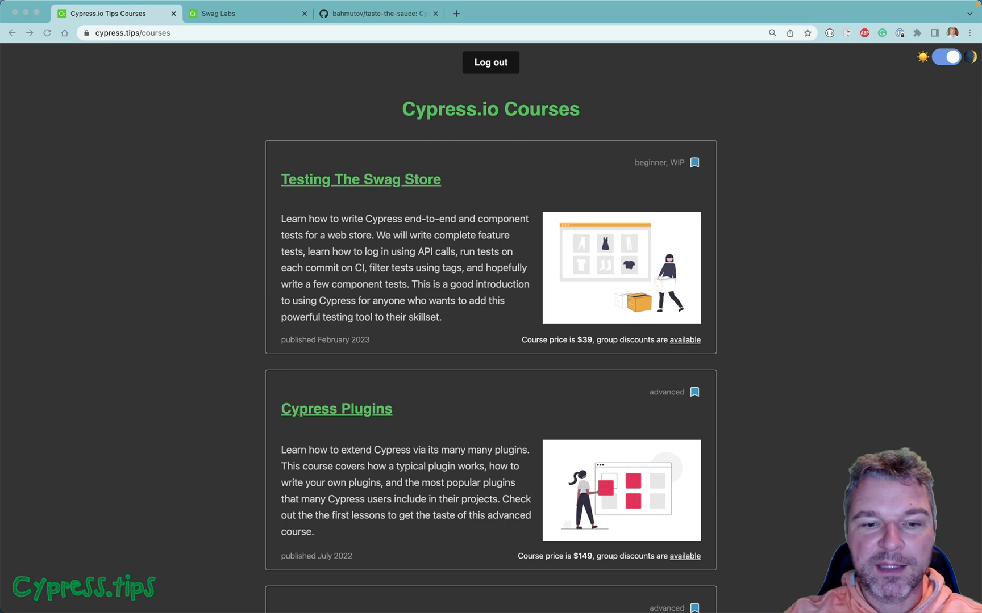
Log in to Swag Labs as standard_user with password secret_sauce
scroll("down", 3)
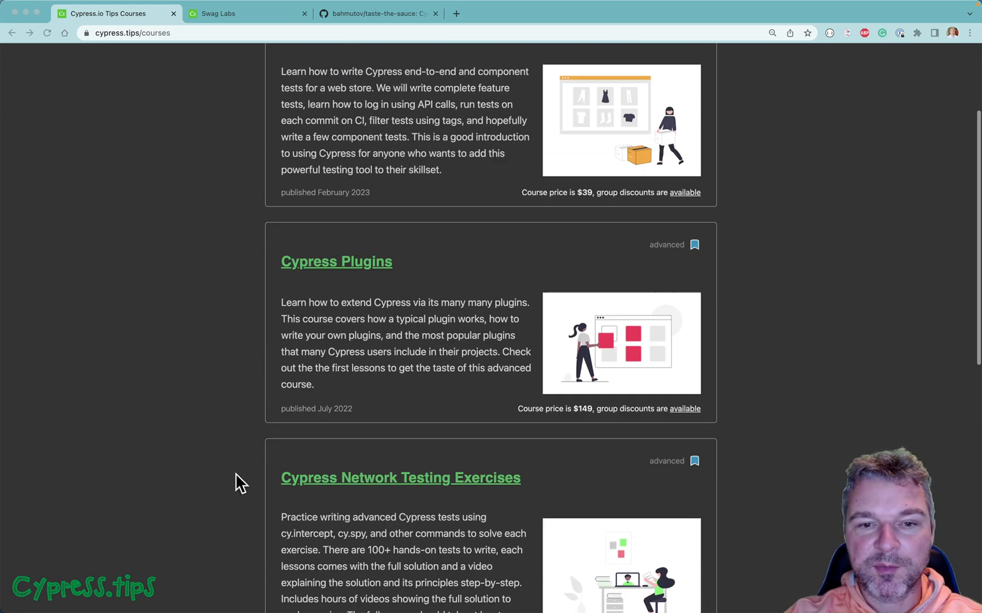
scroll("up", 3)
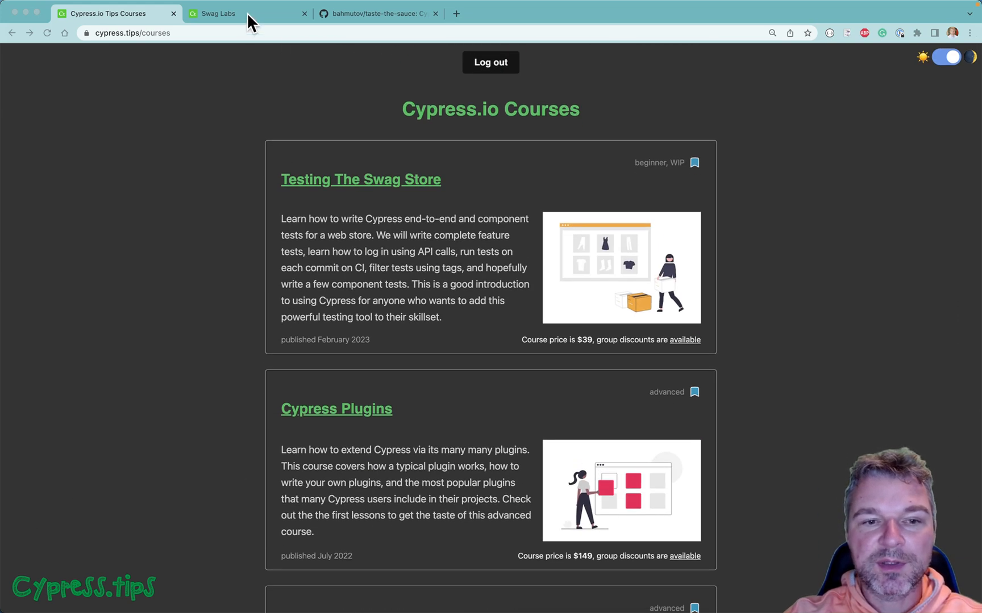
left_click(245, 14)
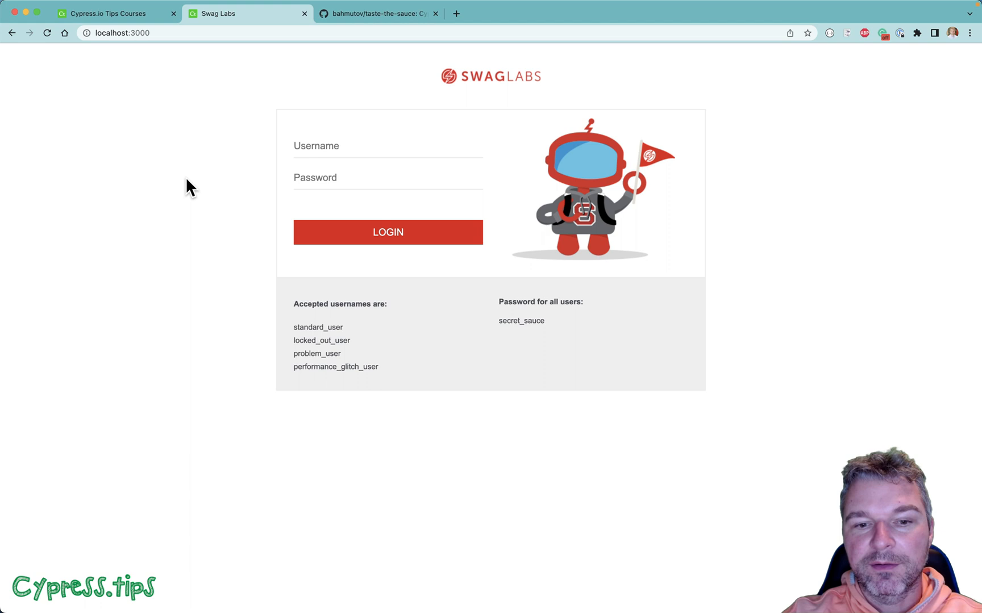
double_click(317, 326)
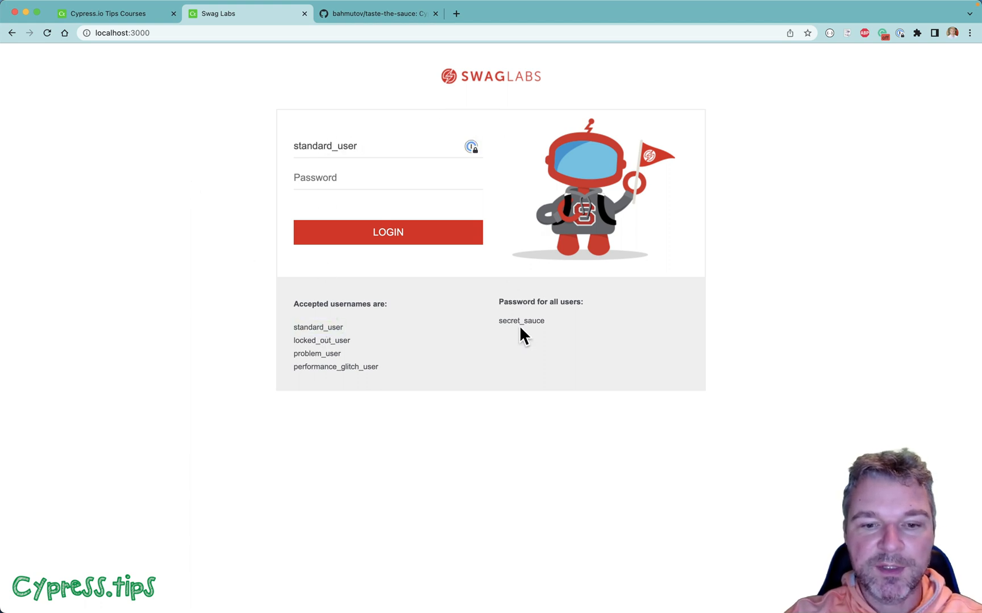
type("secret_sauce")
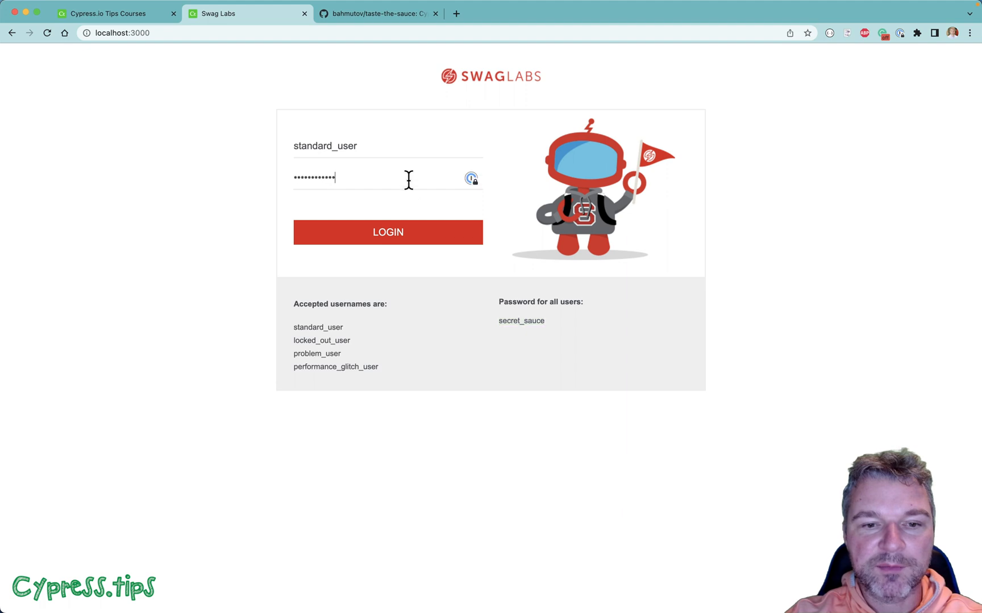
left_click(388, 232)
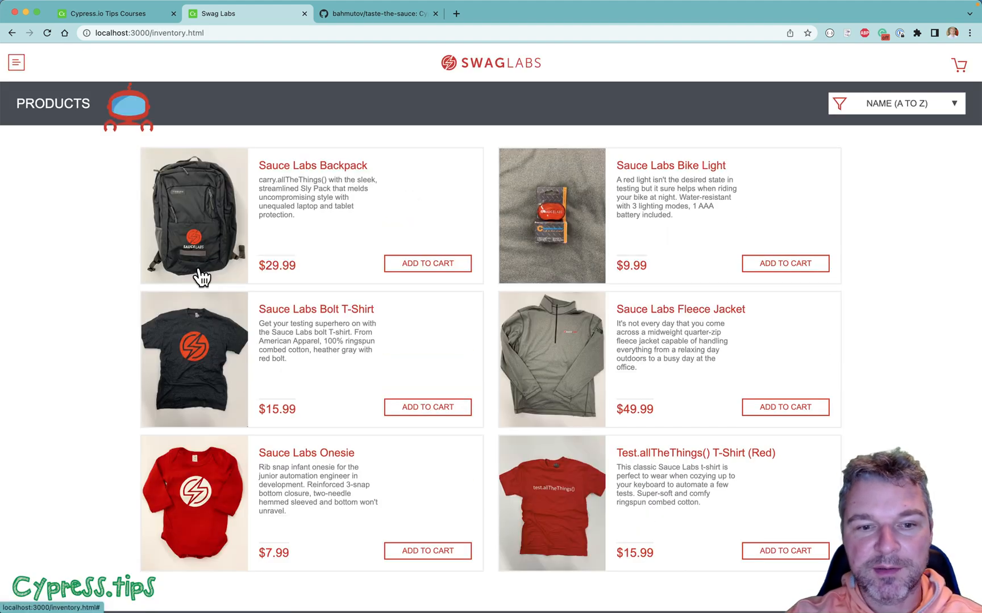
Add two products to the cart, then remove the Sauce Labs Backpack
left_click(895, 103)
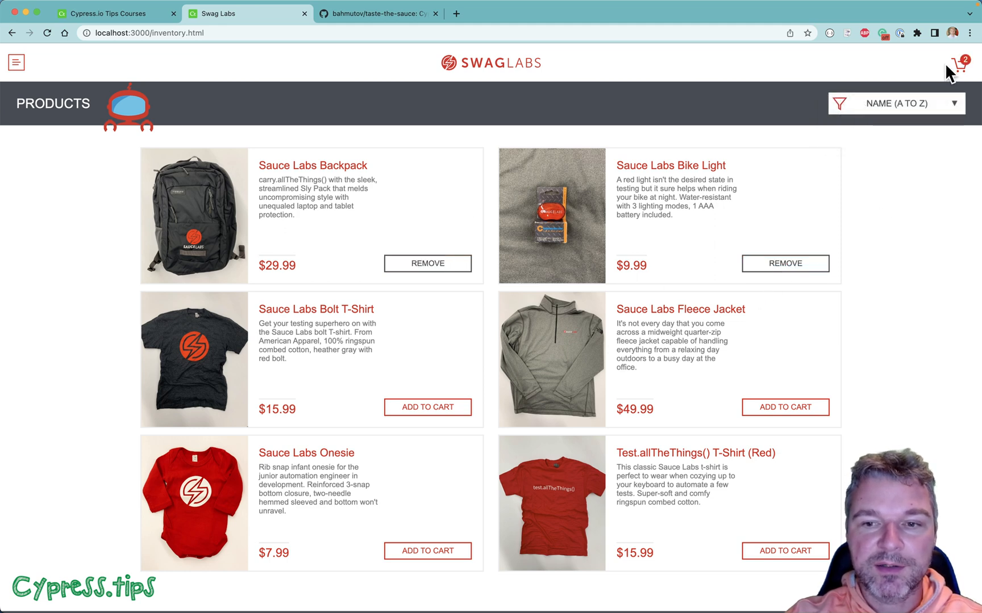
left_click(961, 62)
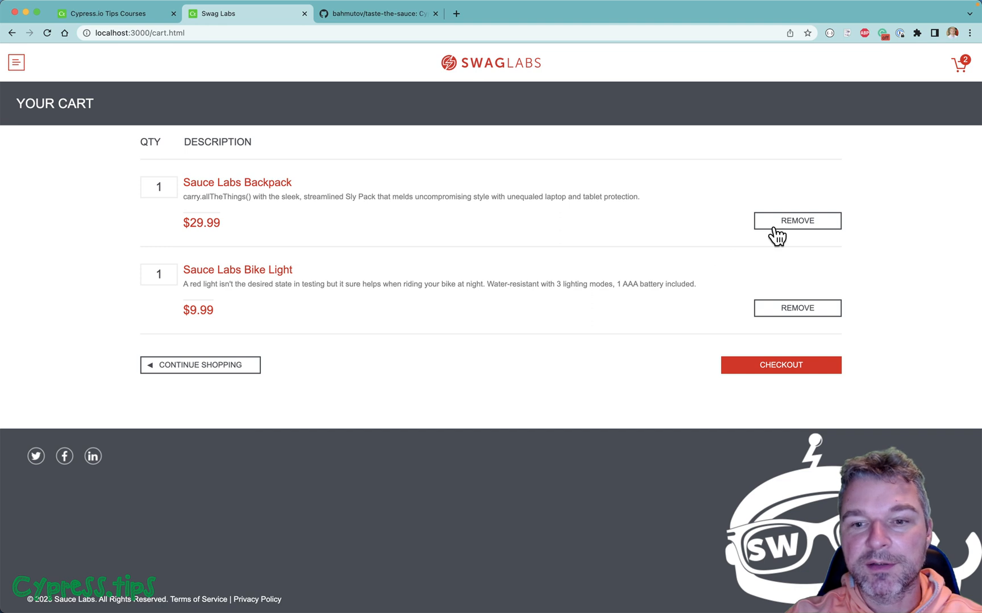
left_click(797, 220)
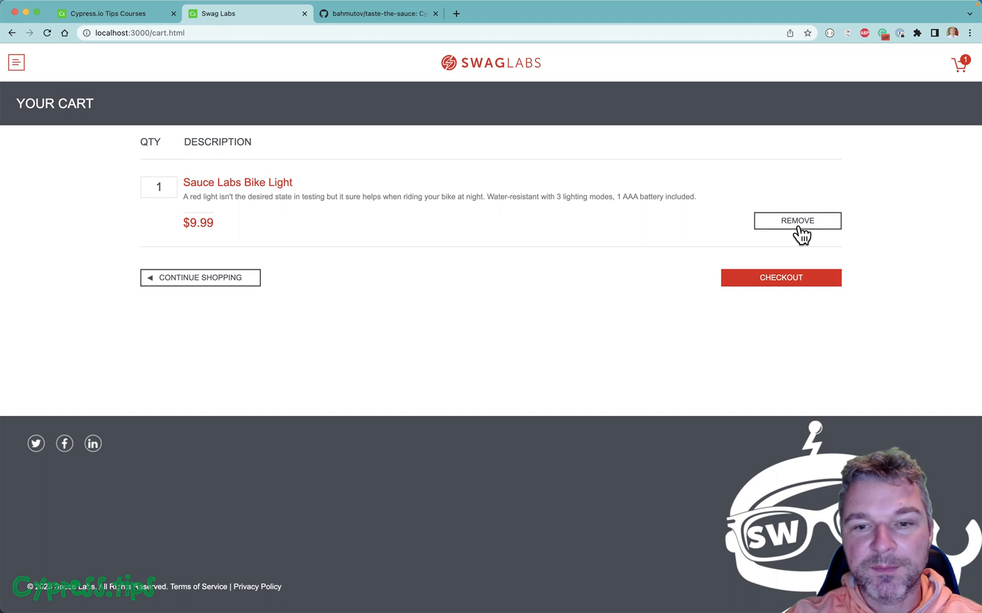
Log out, select the problem_user username, and move to the taste-the-sauce repository
left_click(16, 62)
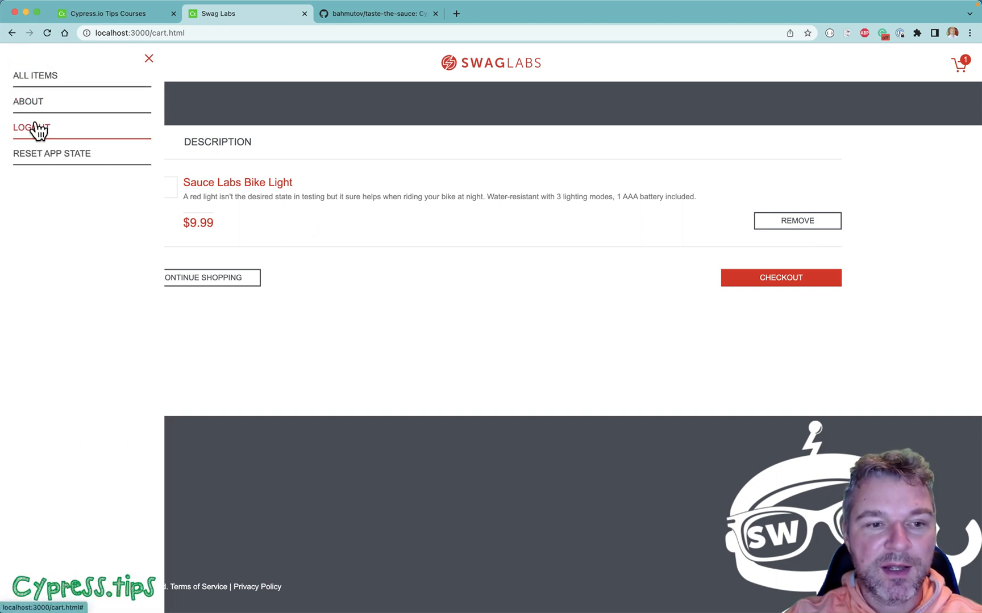
left_click(31, 128)
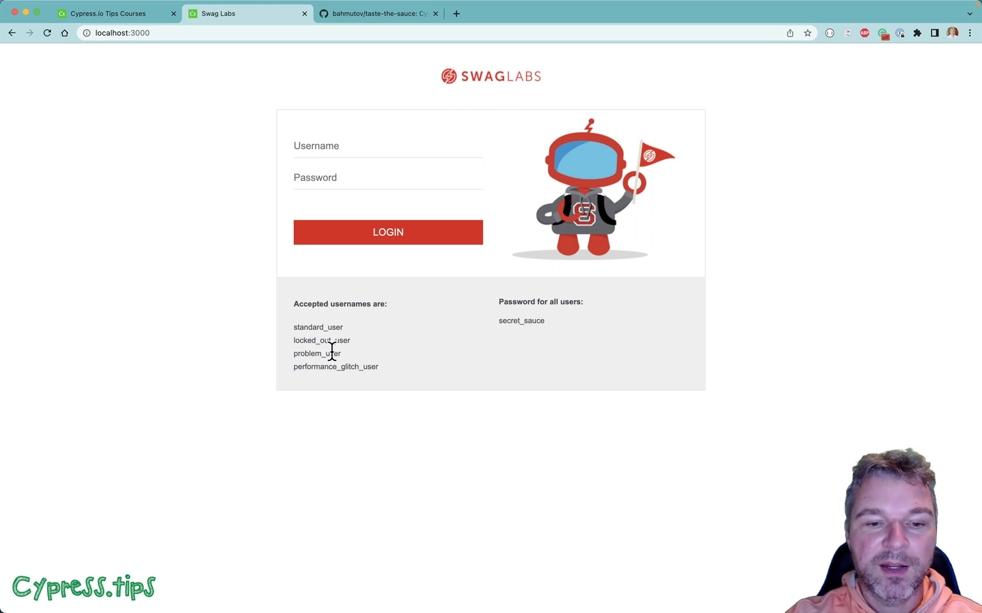
double_click(316, 354)
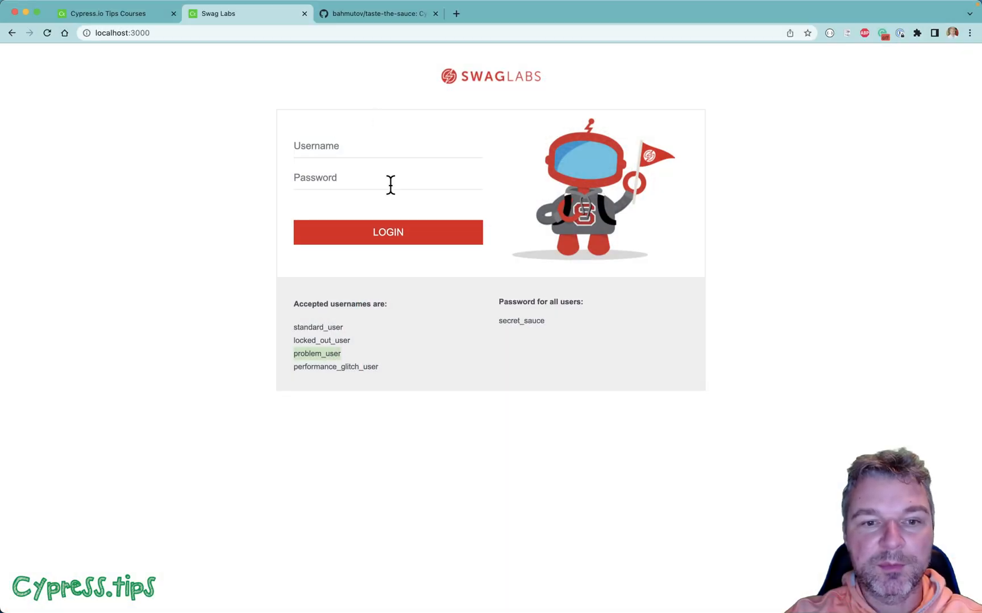
left_click(378, 13)
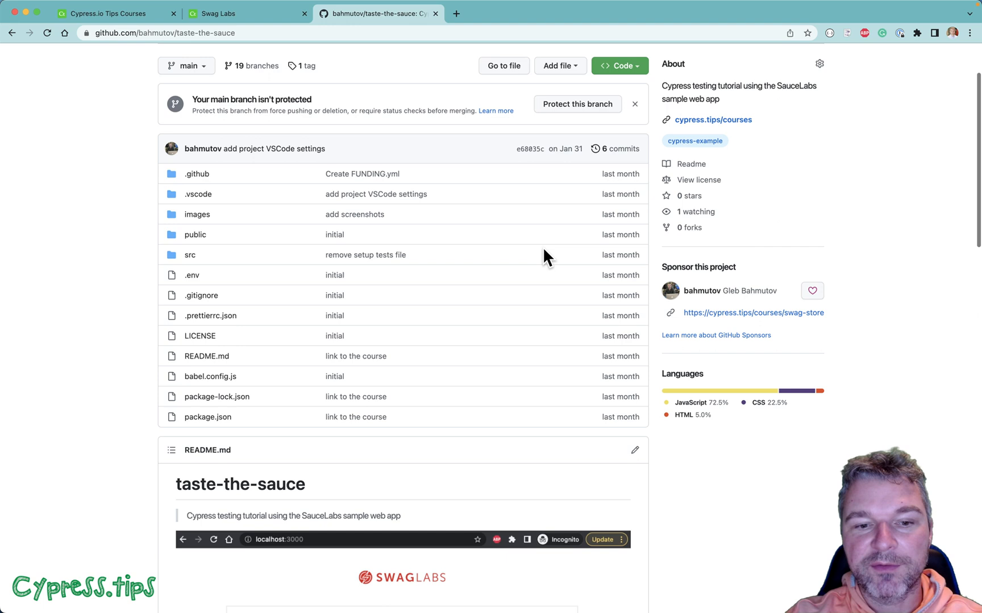
Open Lesson 2, 'Confirm the lowest price in the store', from the Testing The Swag Store course
scroll("down", 3)
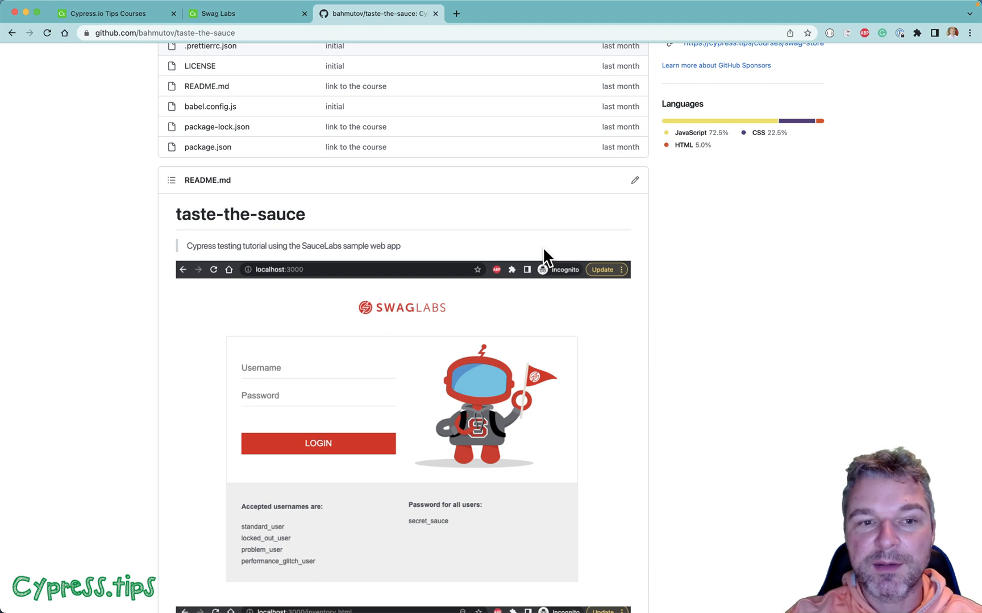
left_click(244, 13)
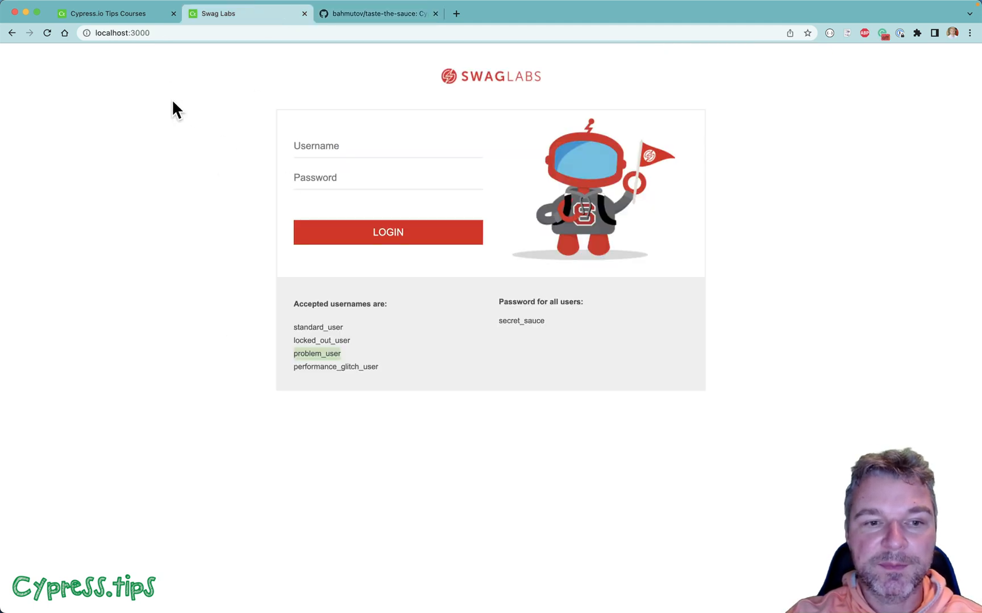
left_click(106, 13)
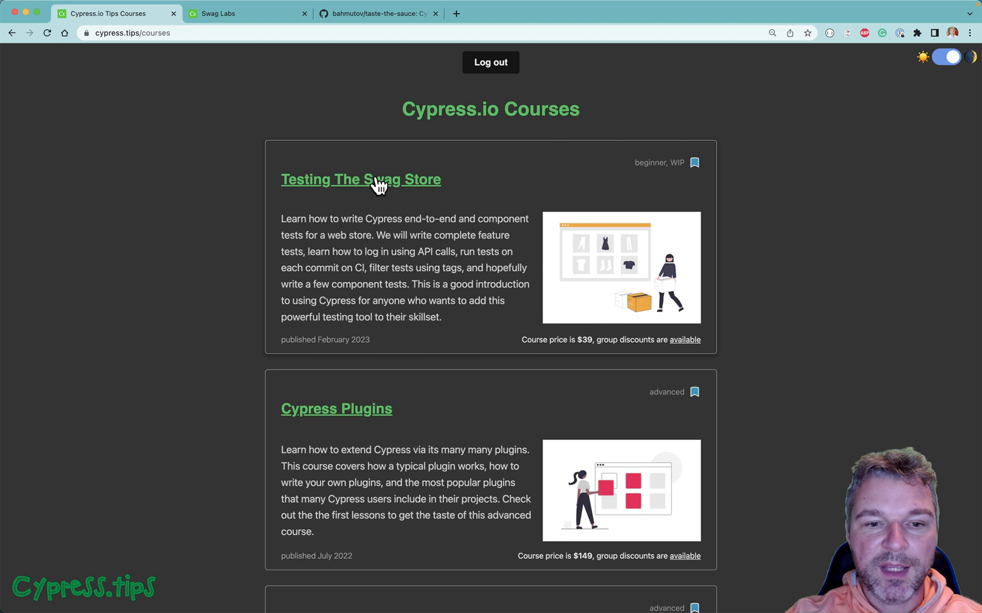
left_click(360, 180)
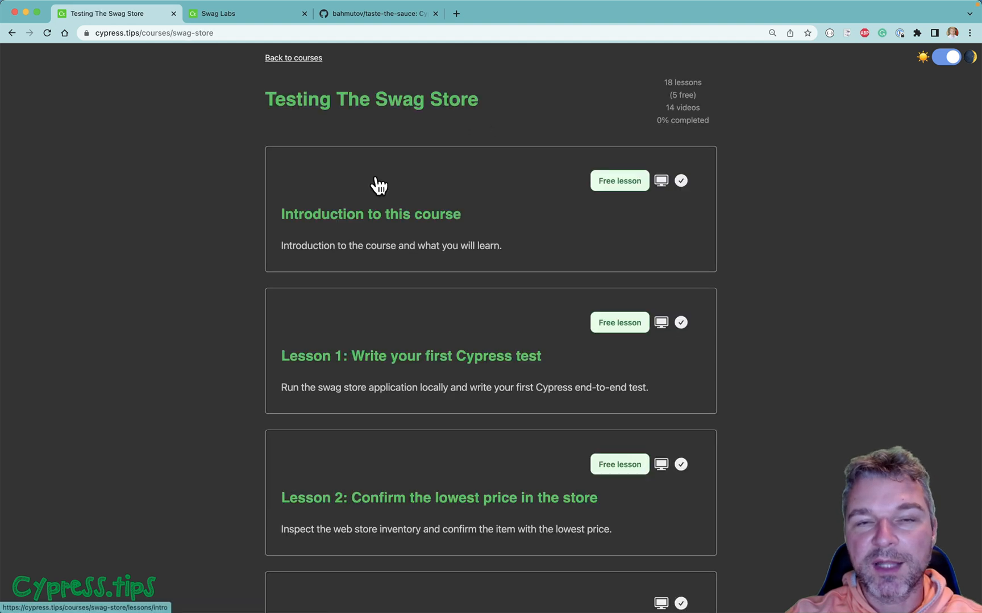
scroll("down", 3)
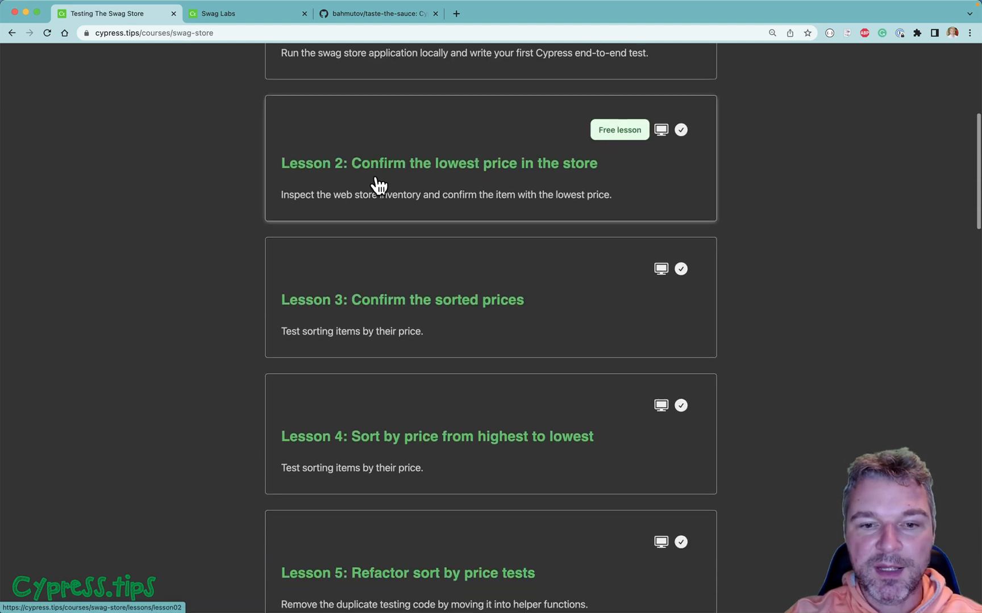
left_click(438, 164)
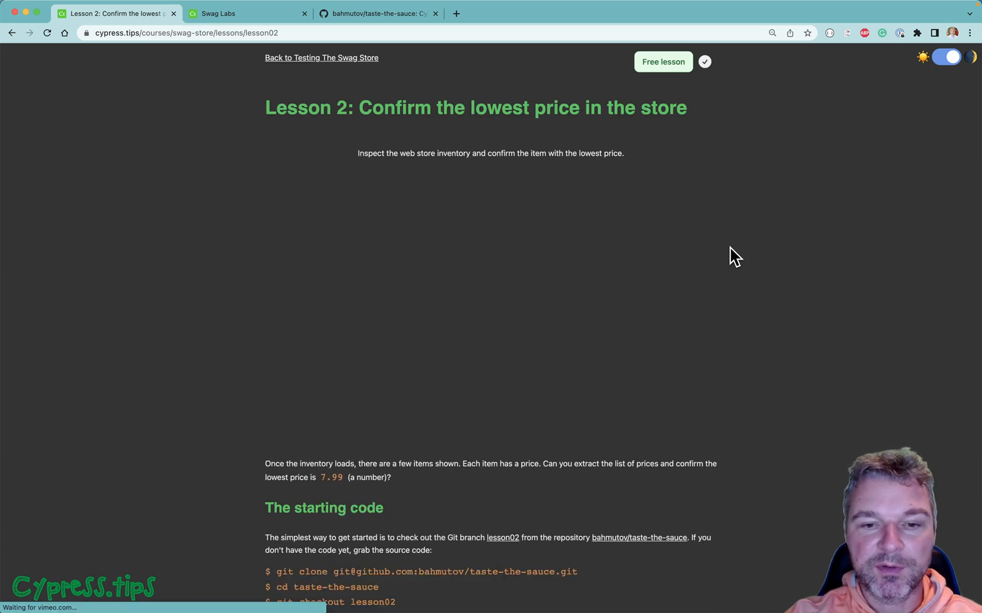
Scroll through Lesson 2's starting spec, queries section, full solution and cypress-map solution
scroll("down", 3)
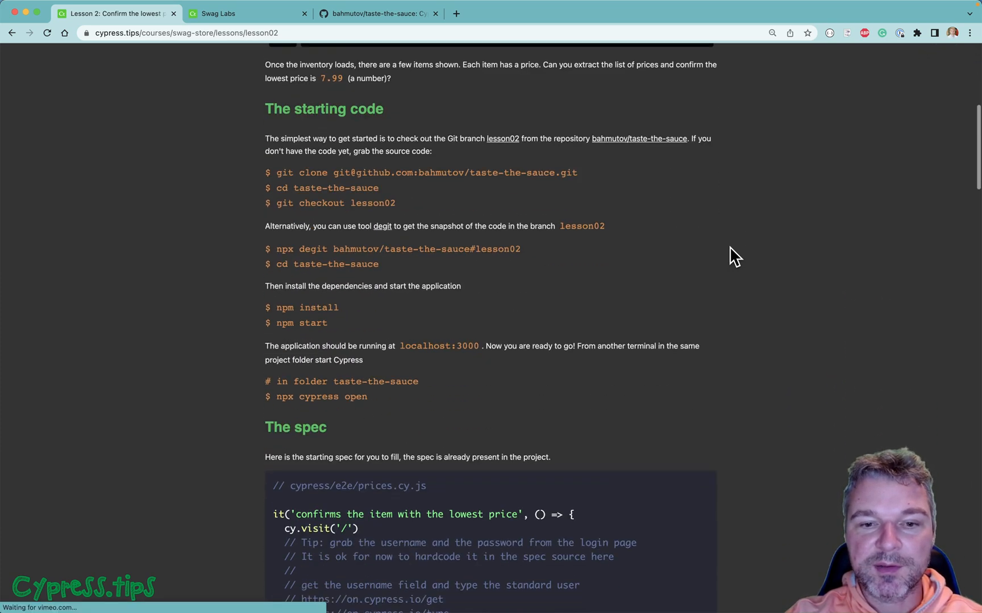
mouse_move(523, 258)
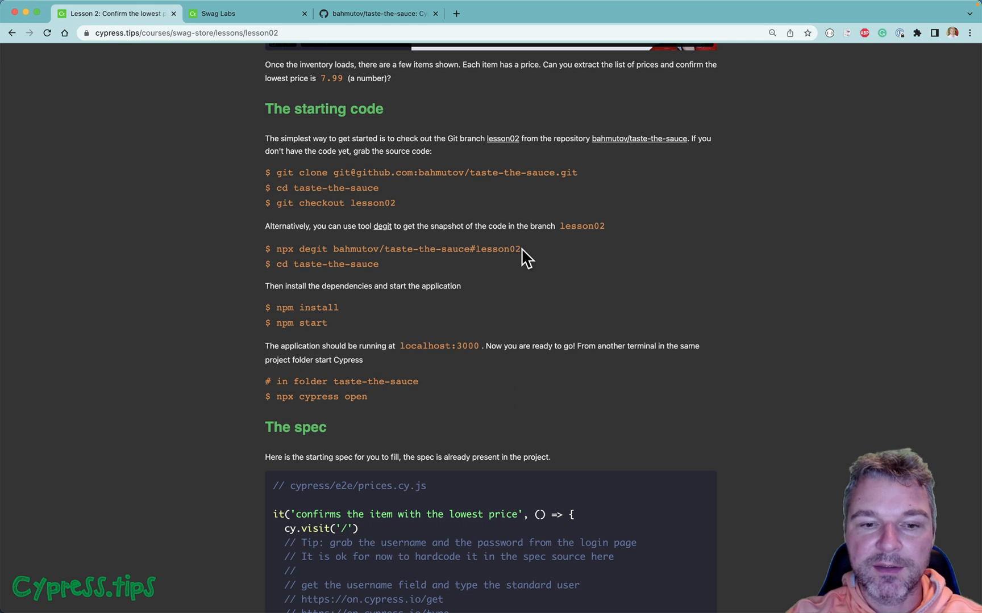
mouse_move(557, 301)
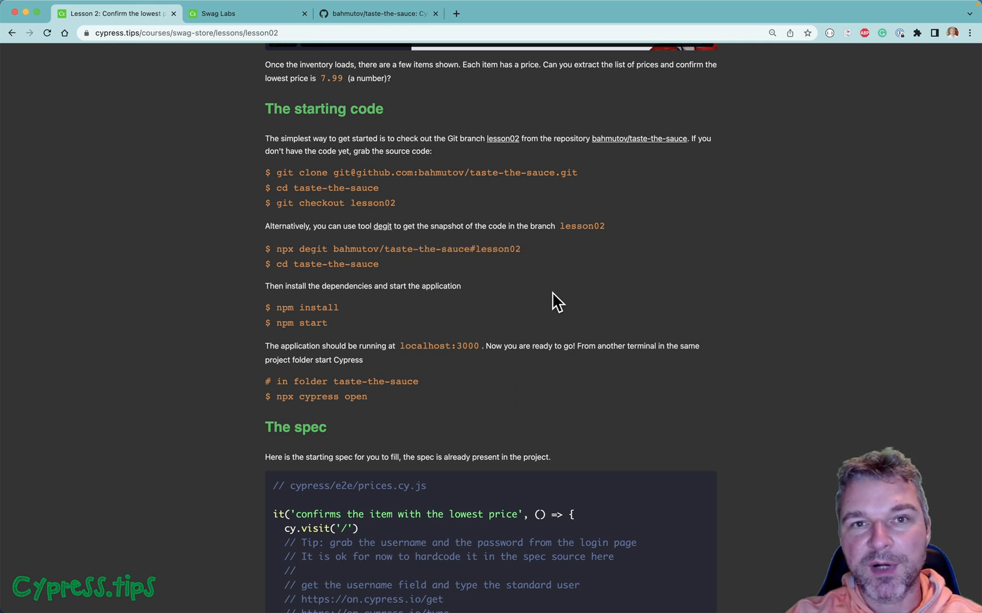
scroll("down", 3)
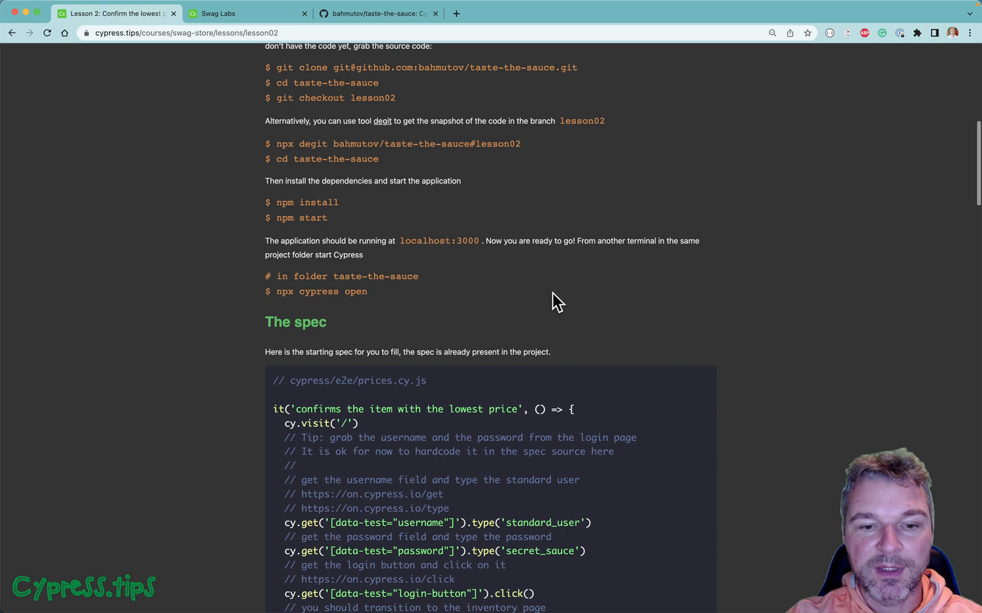
scroll("down", 3)
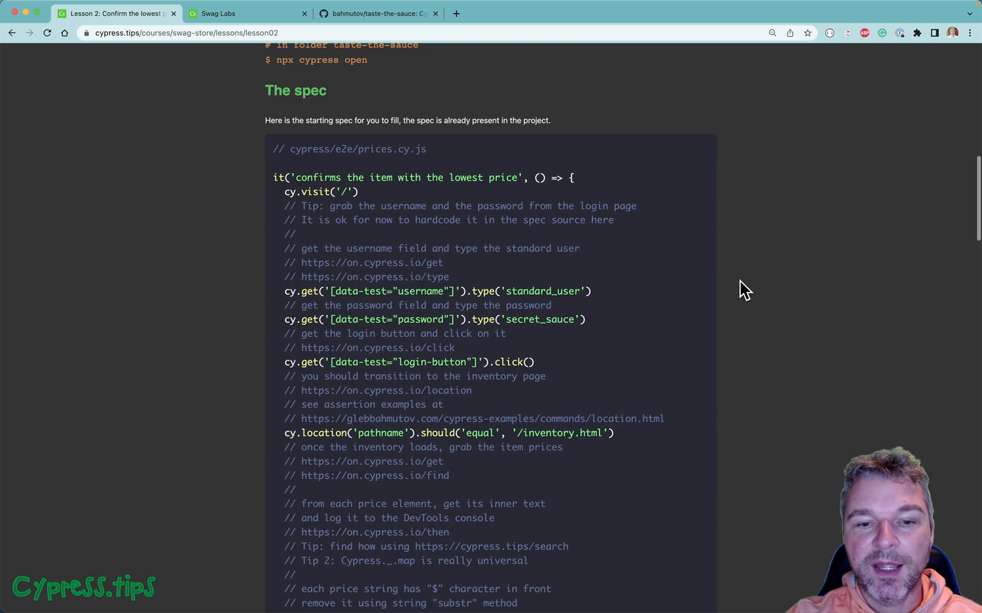
mouse_move(765, 368)
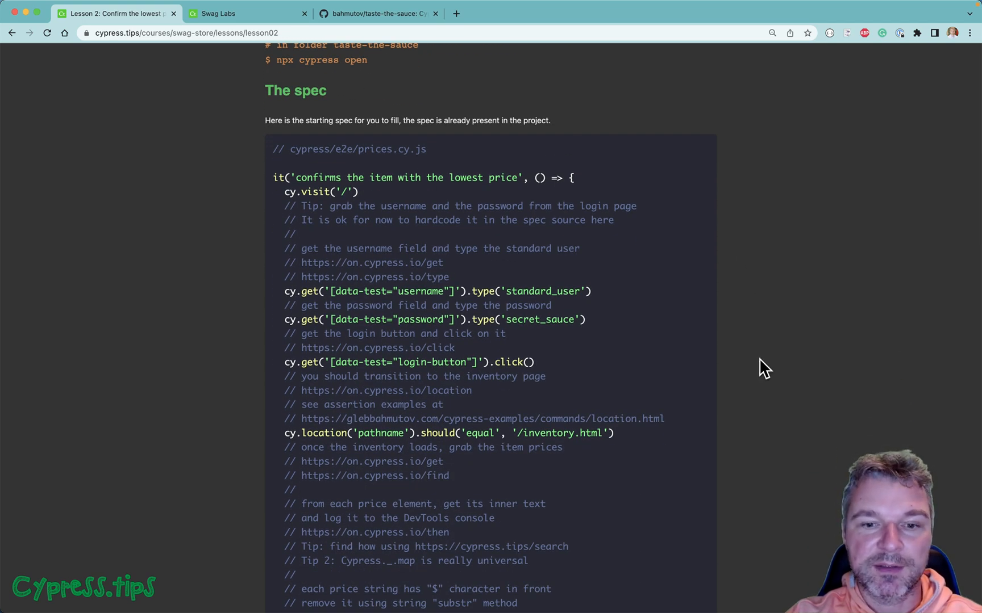
scroll("down", 3)
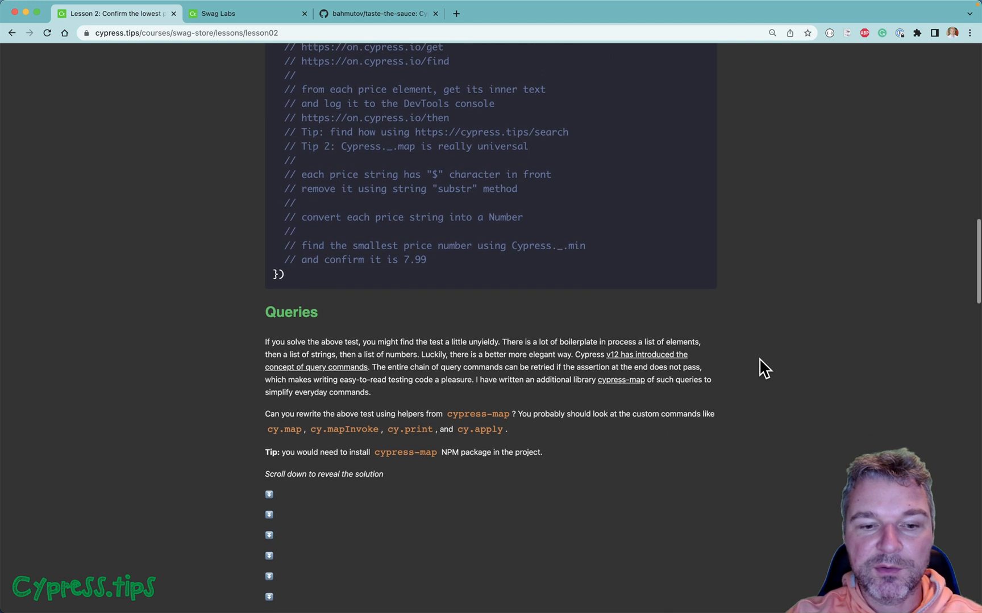
mouse_move(731, 468)
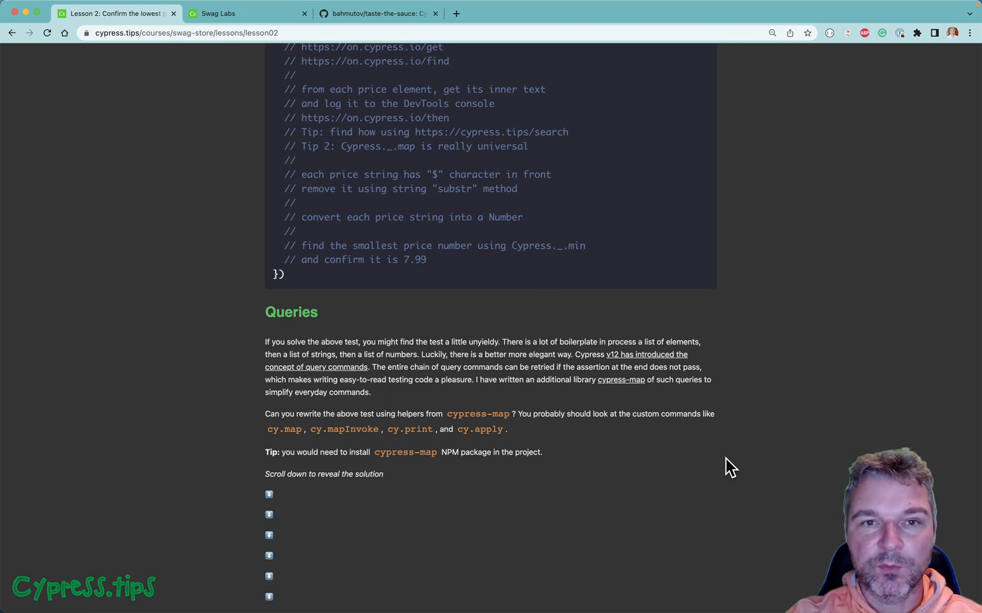
scroll("down", 3)
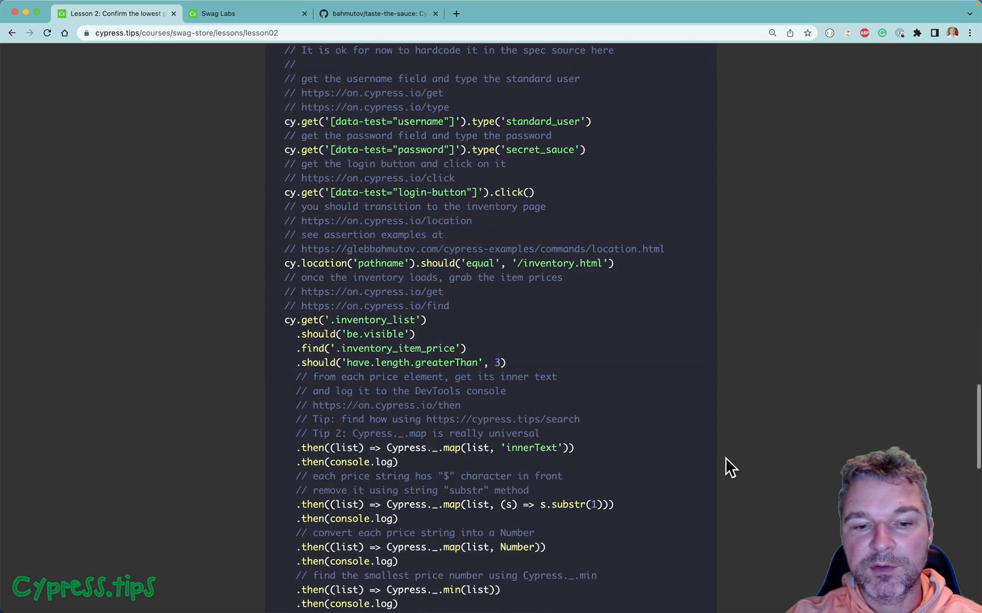
scroll("down", 3)
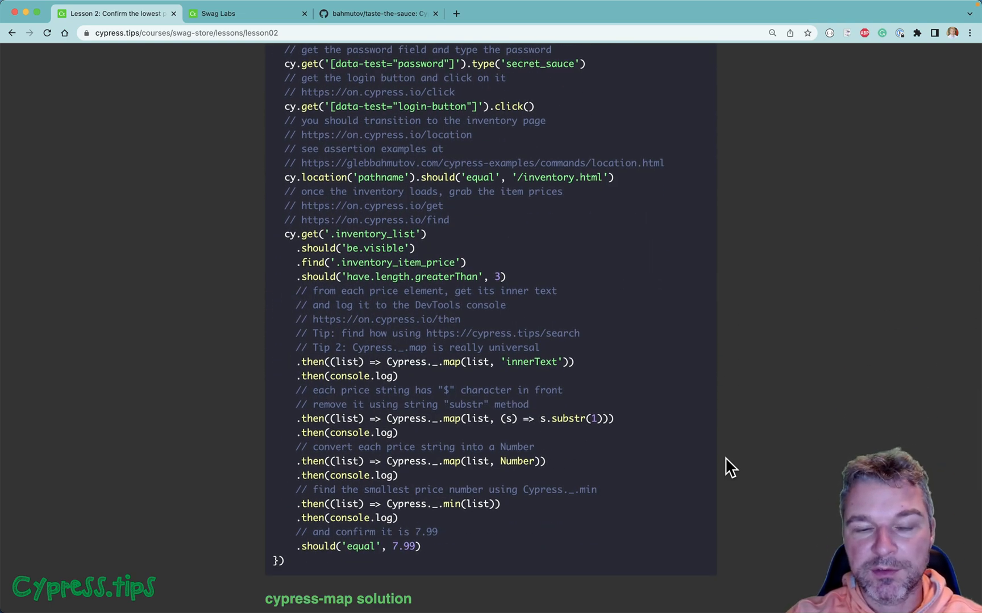
scroll("down", 3)
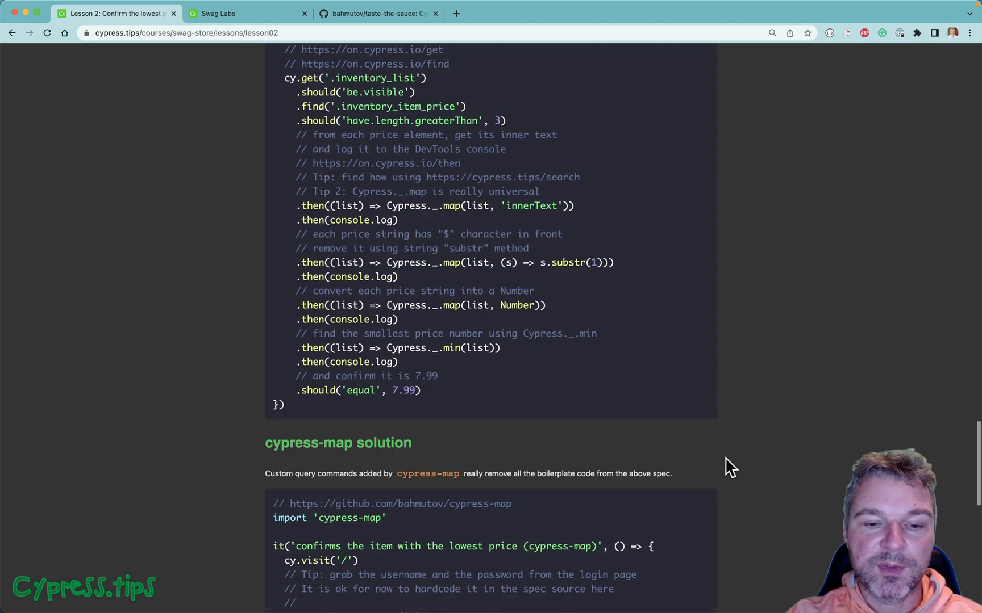
scroll("down", 3)
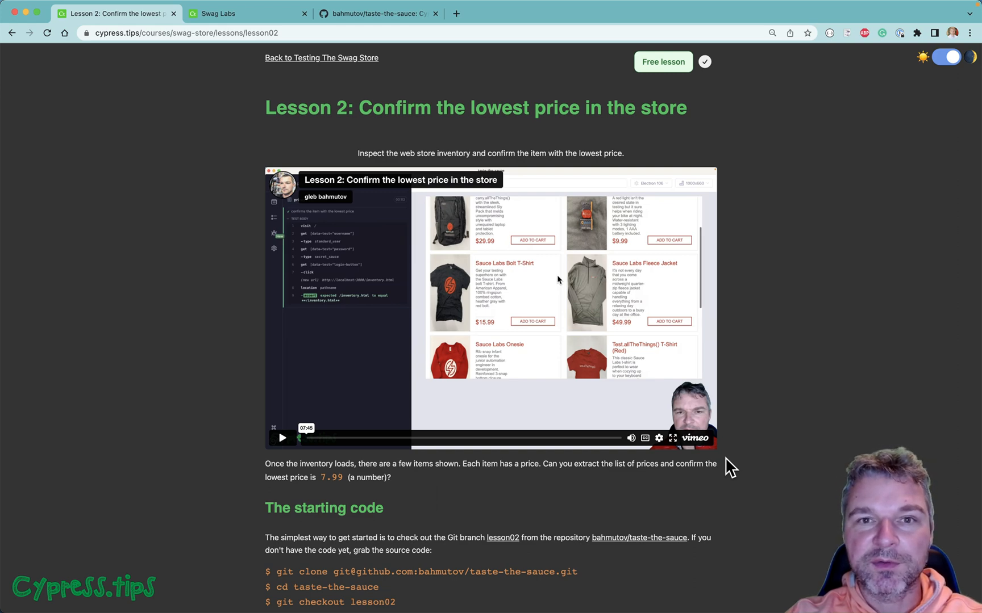
Follow 'Back to Testing The Swag Store' to return to the course's lesson list
left_click(320, 58)
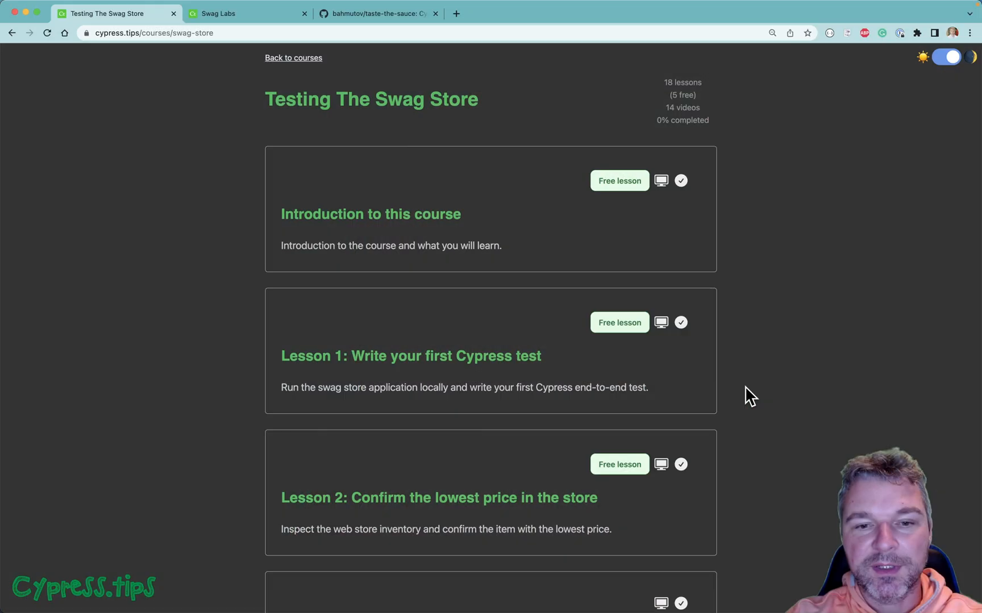
Scroll the lesson list down to Lesson 13, 'Instant login by setting a cookie'
scroll("down", 3)
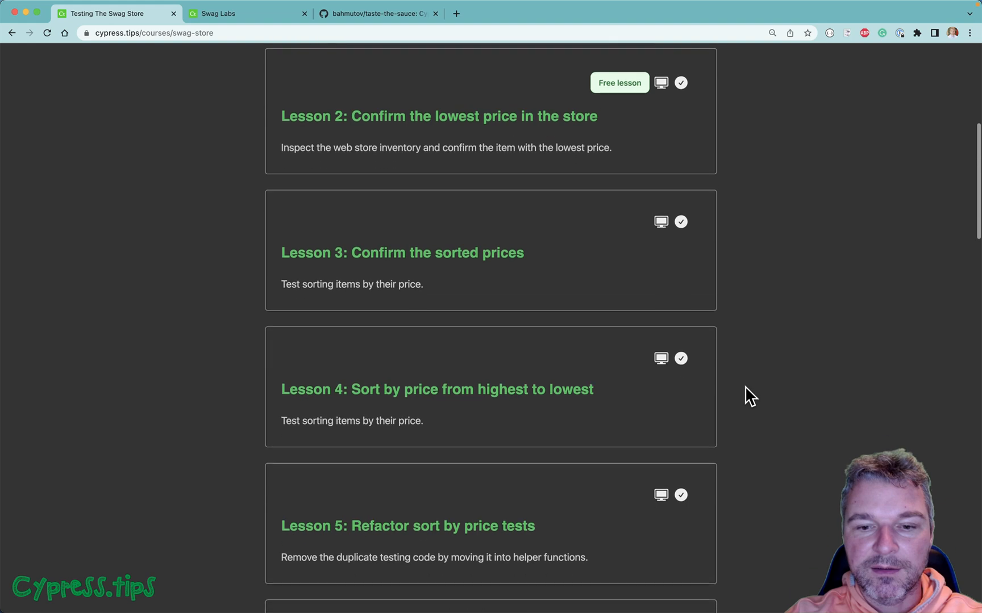
scroll("down", 3)
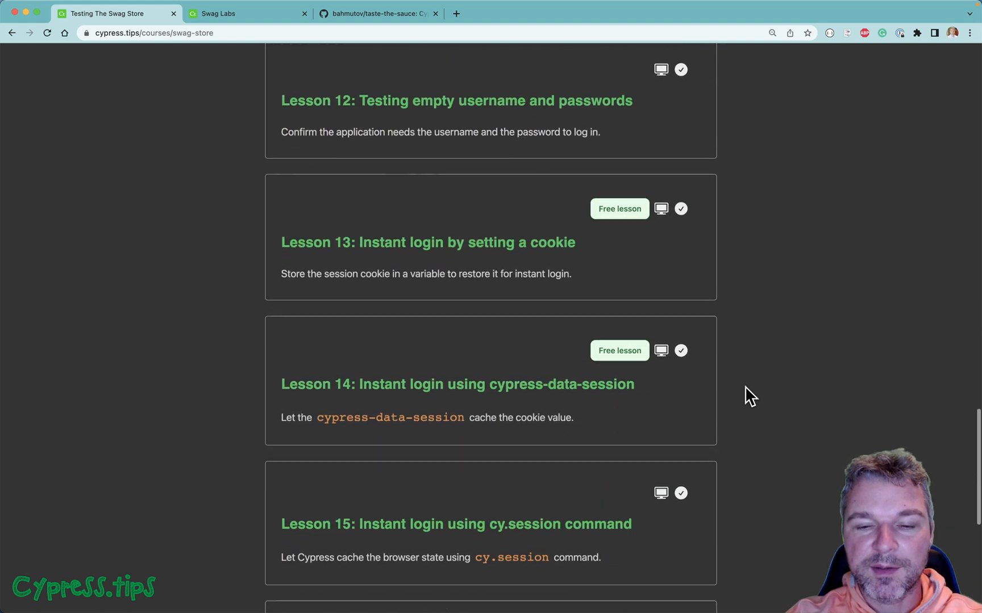
scroll("down", 3)
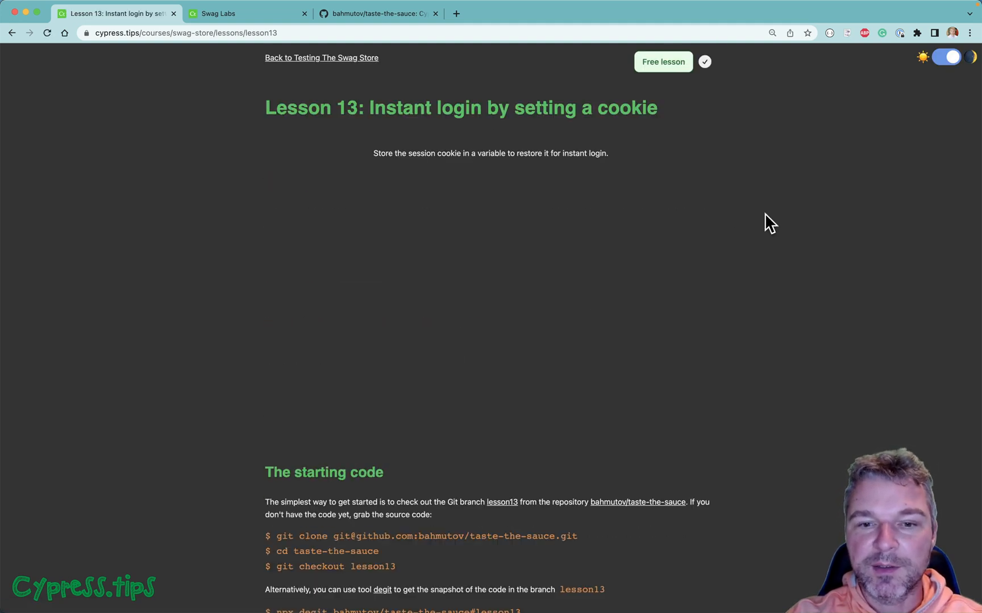
Review Lesson 13's spec, then return through the course page to the Courses catalogue
scroll("down", 3)
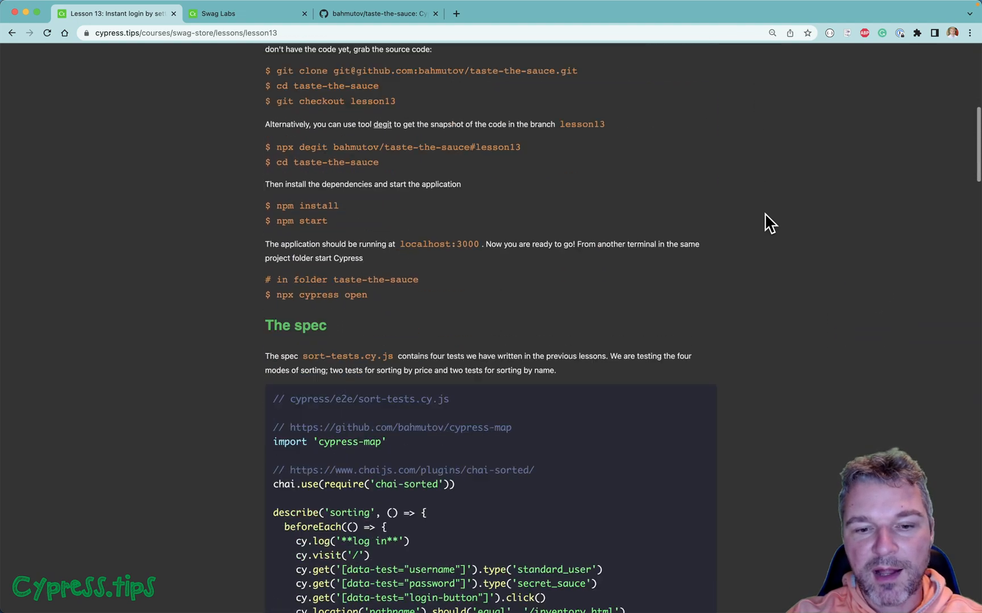
scroll("down", 3)
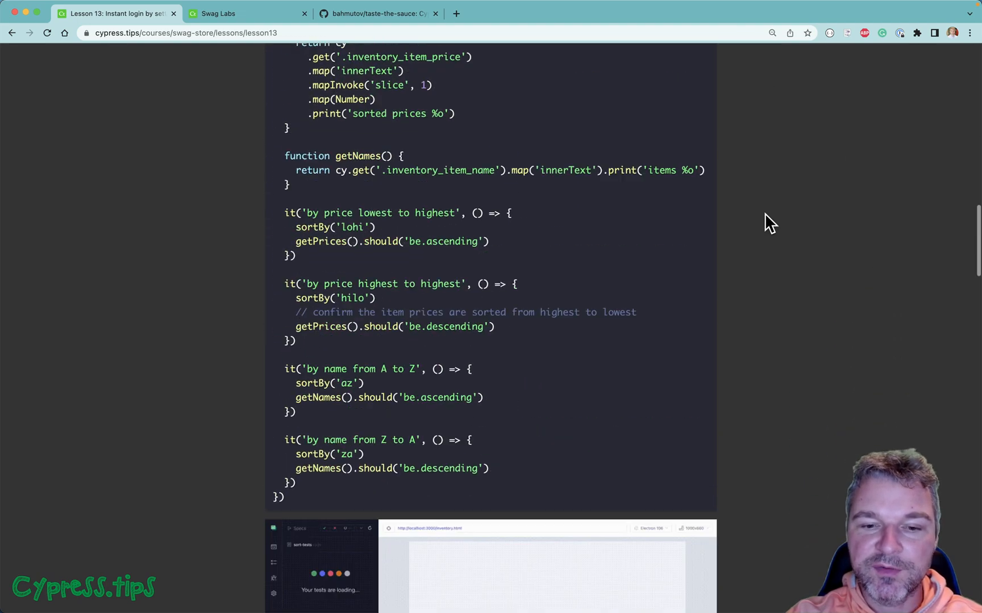
scroll("down", 3)
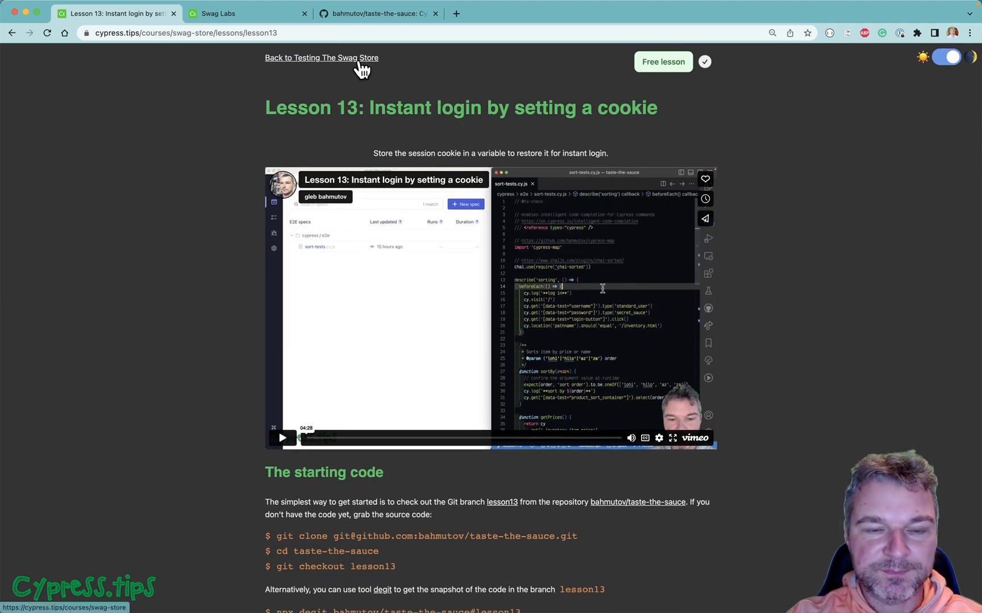
left_click(321, 57)
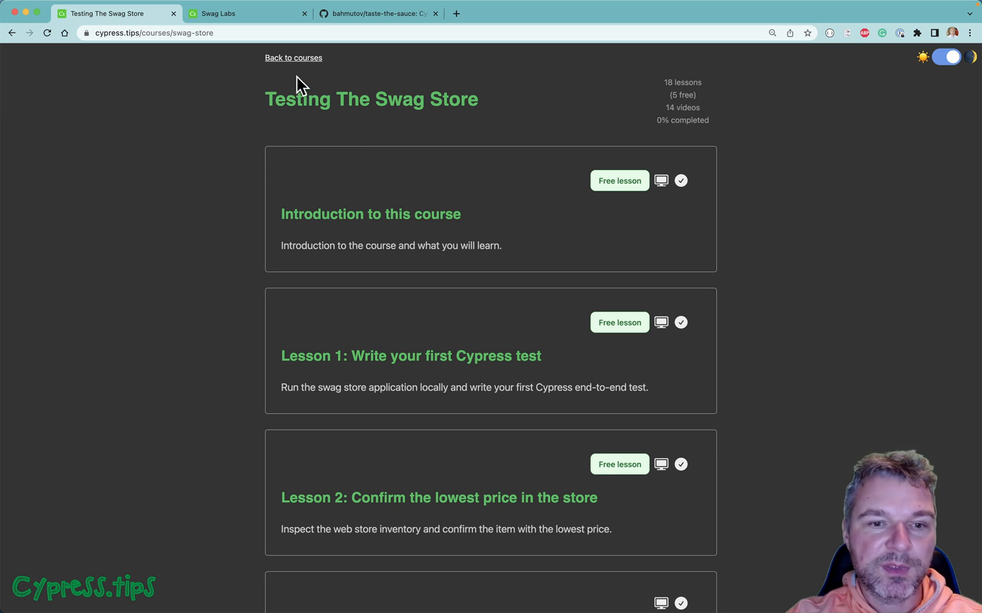
left_click(293, 57)
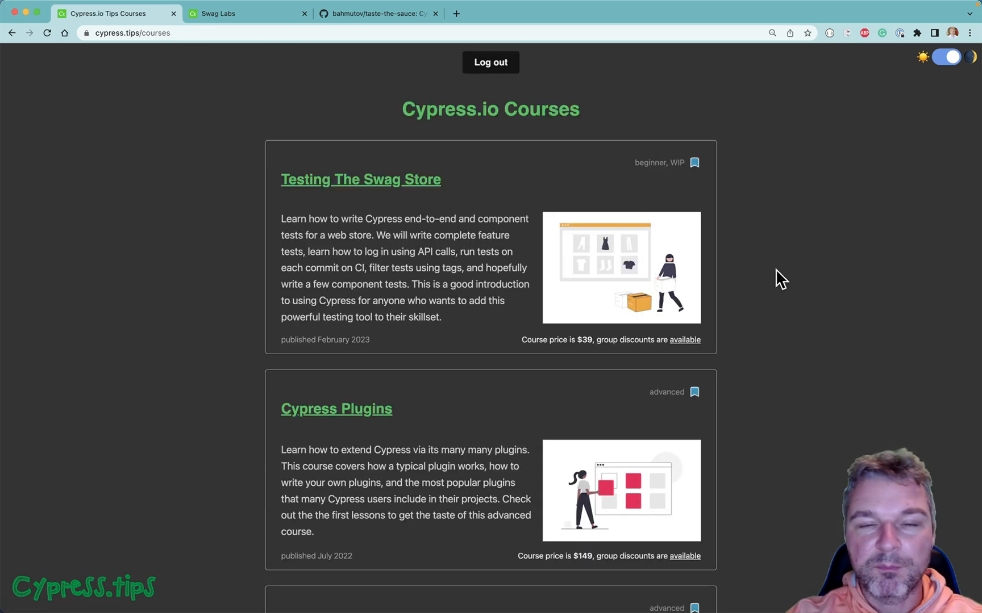